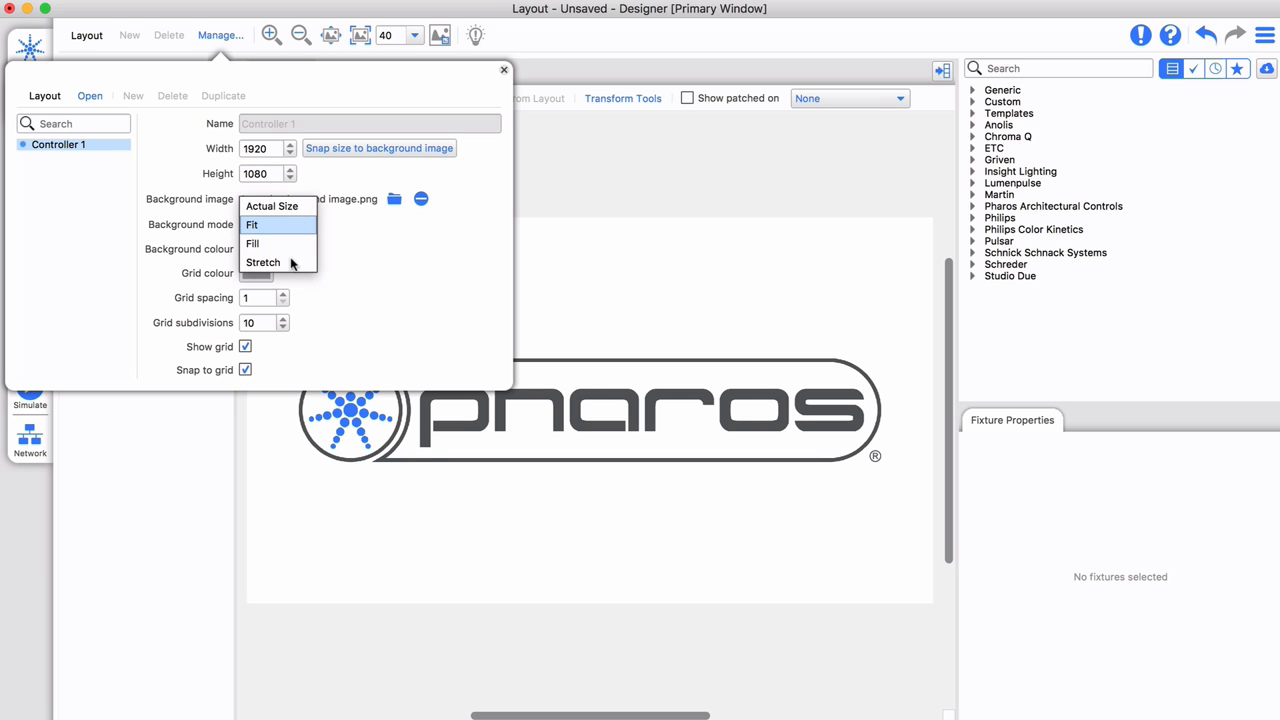
Step: Stretch the background image over Layout 1 and snap the layout size to the image
left_click(263, 262)
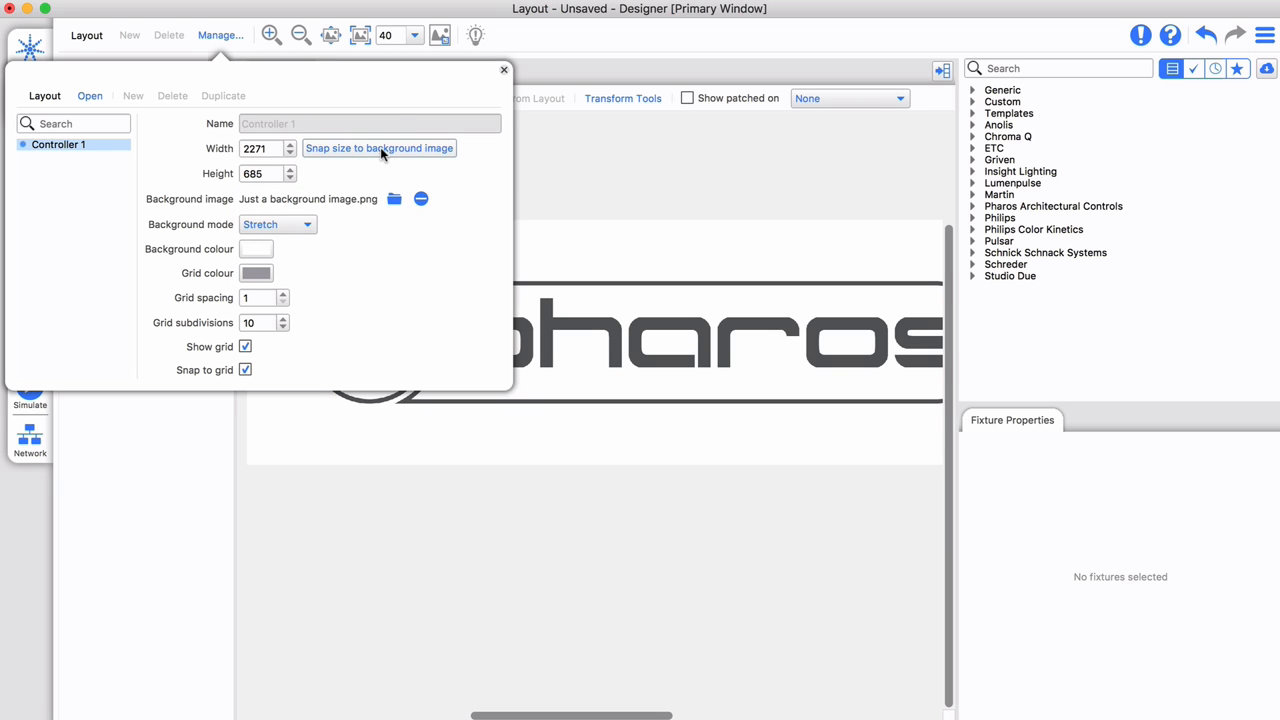
left_click(394, 198)
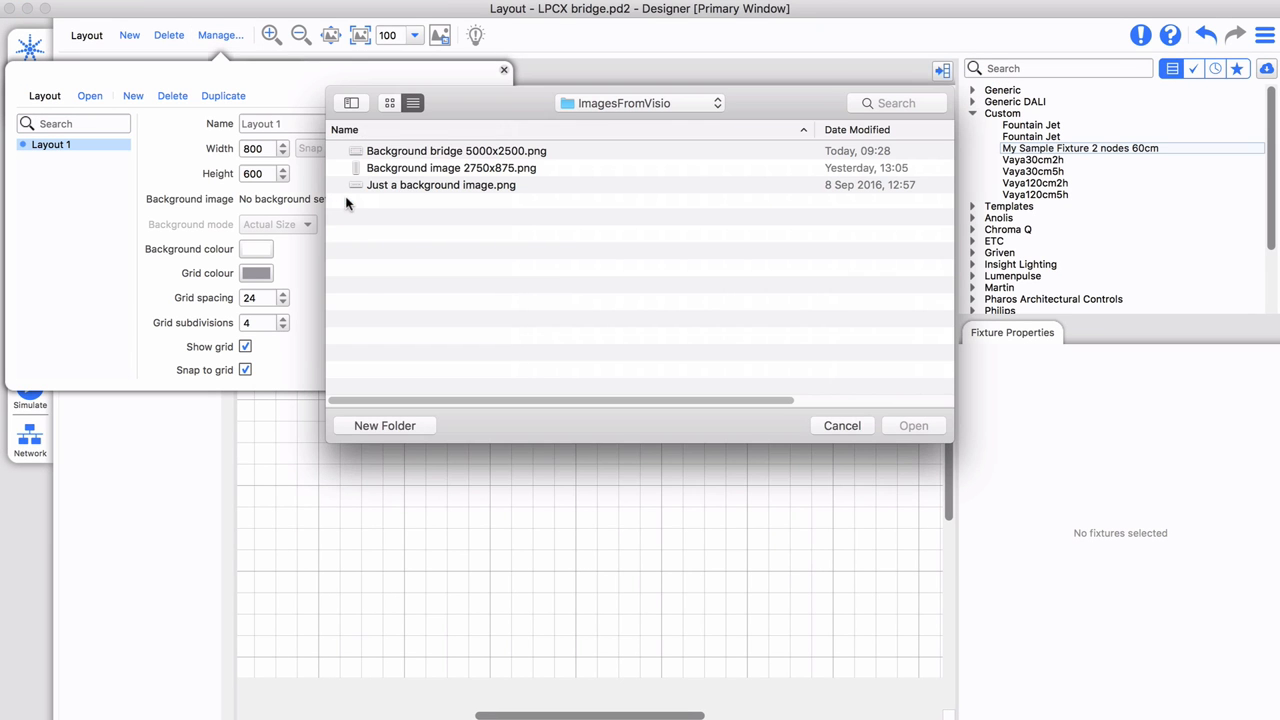
Step: Load 'Background bridge 5000x2500.png' as background and place My Sample Fixture 2 nodes 60cm
left_click(456, 150)
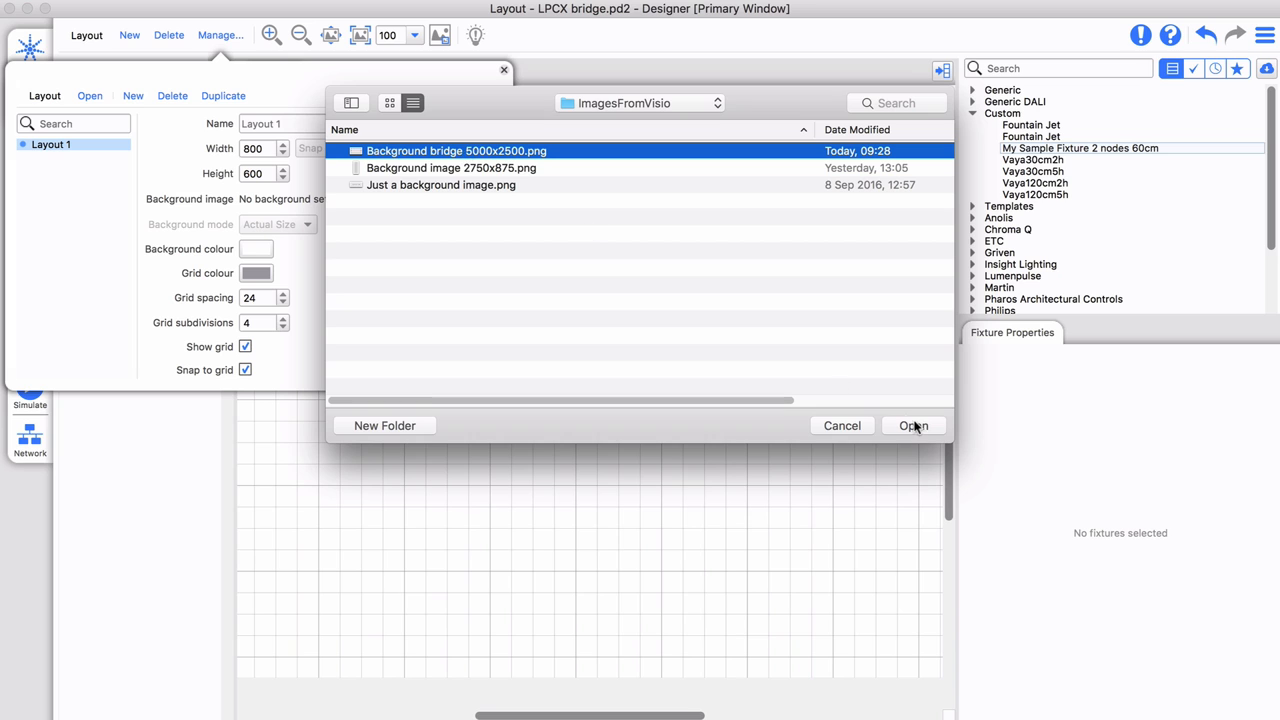
left_click(912, 425)
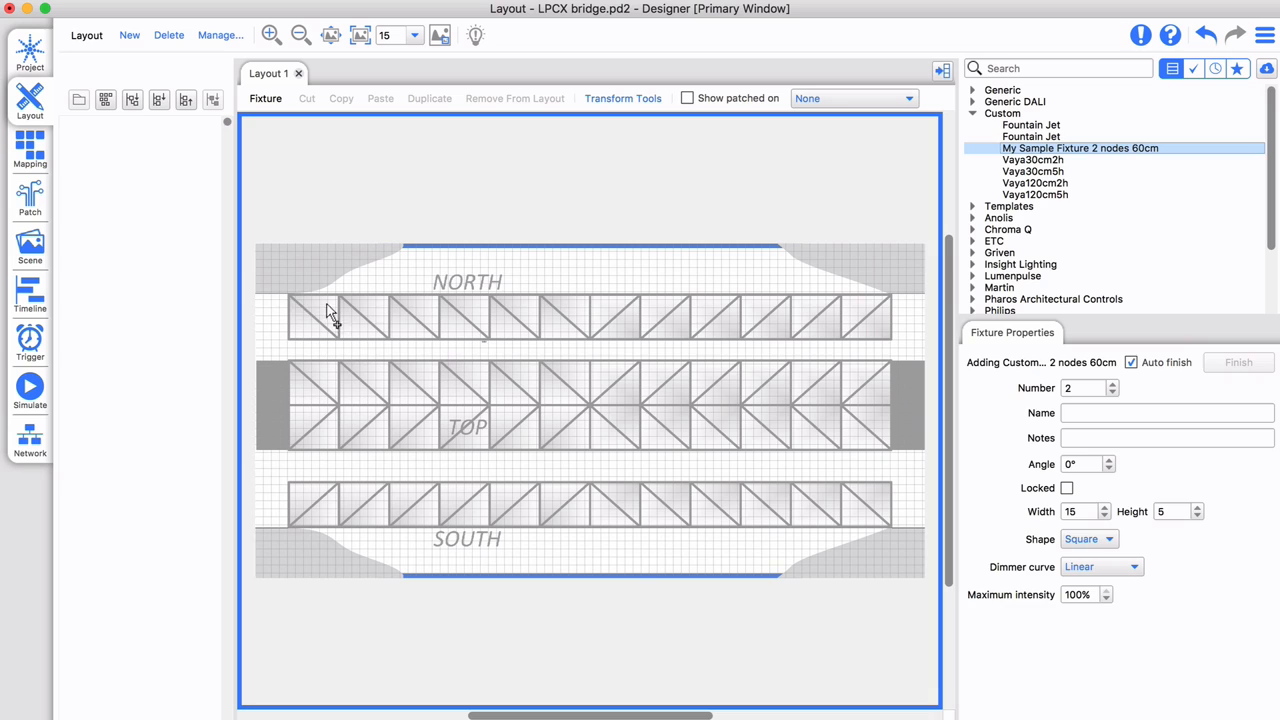
left_click(1238, 362)
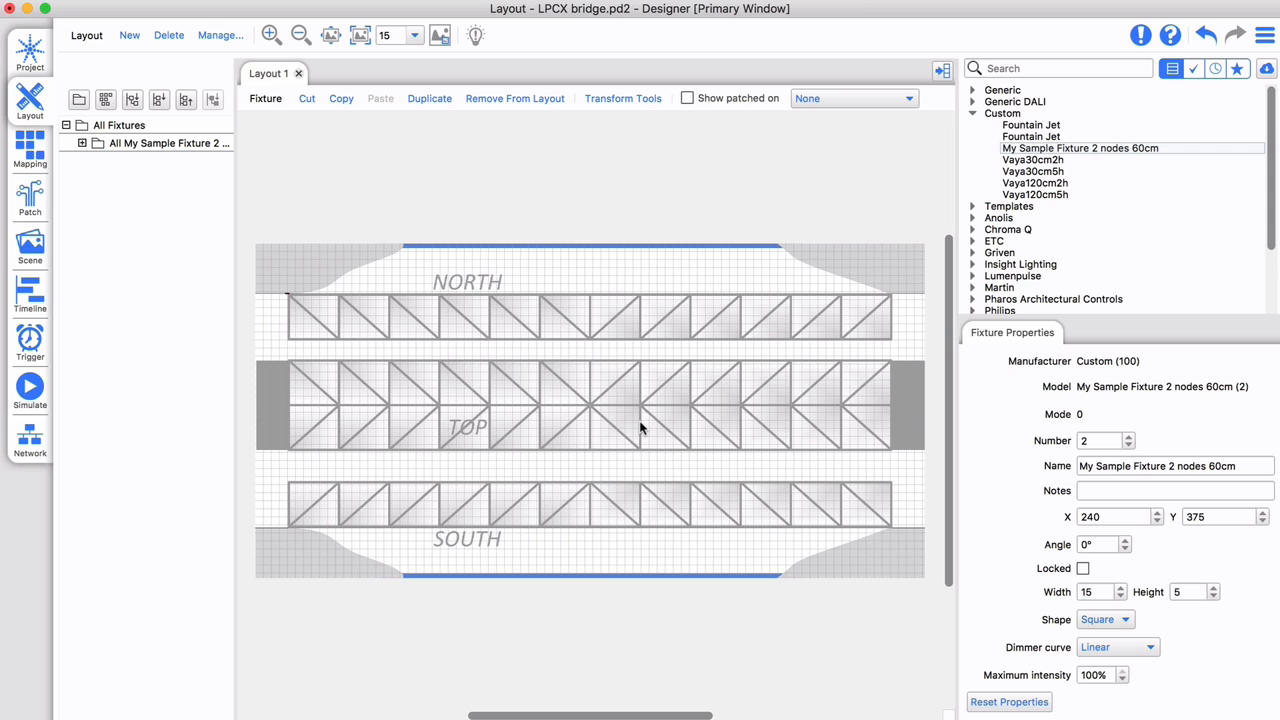
Step: Select the sample fixture and start duplicating copies from the top-right corner
left_click(429, 98)
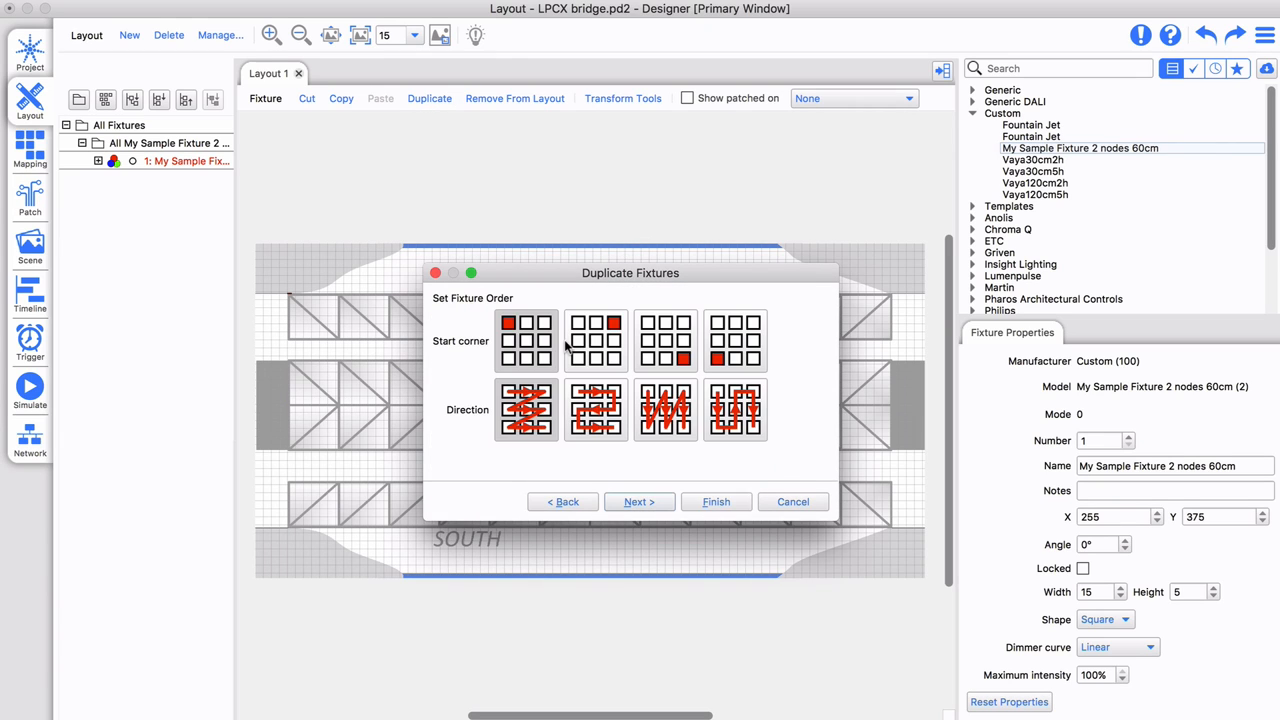
left_click(639, 501)
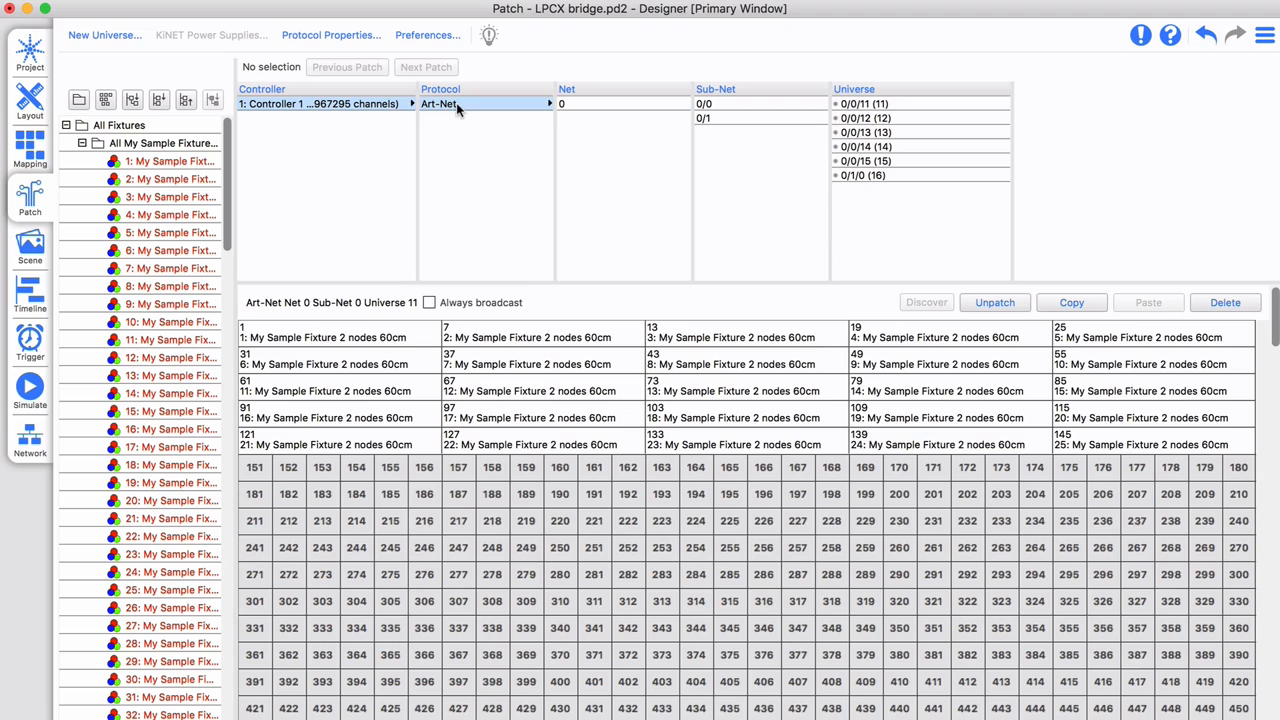
left_click(863, 160)
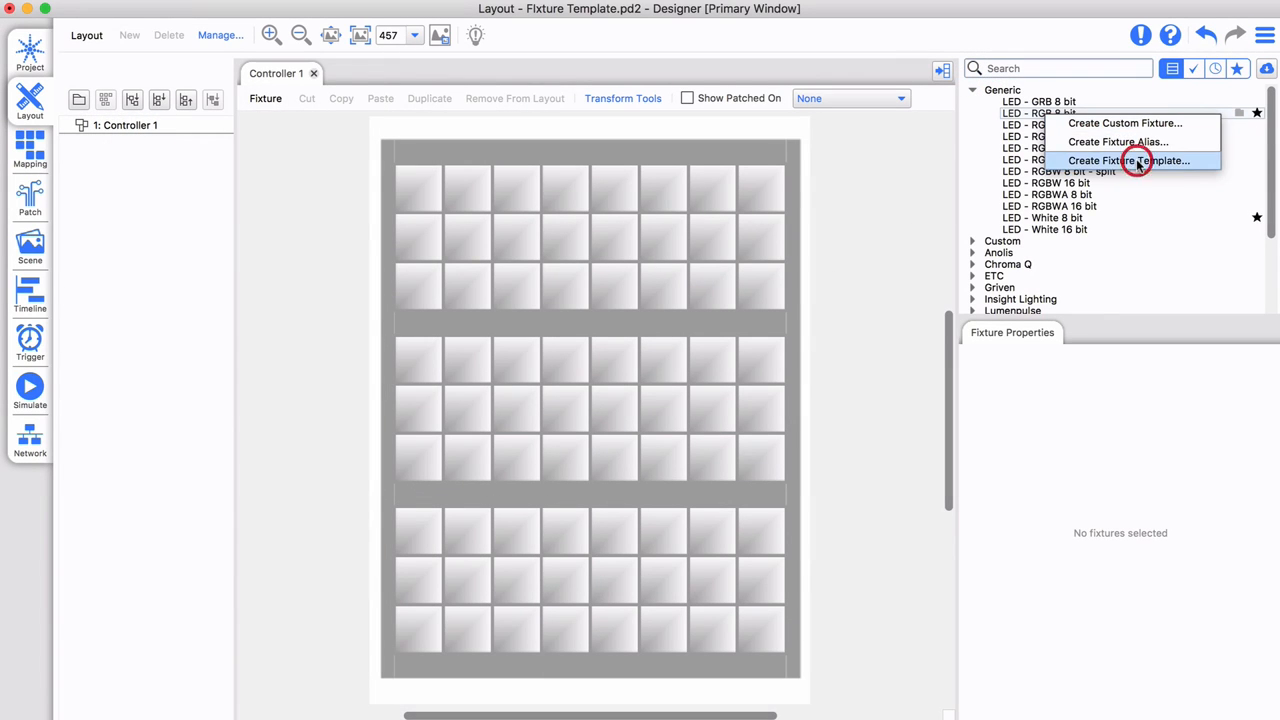
Step: Create the FacadeExample template: 3x18 Vertical Snake, gaps 24, patch spacing 3
left_click(1129, 160)
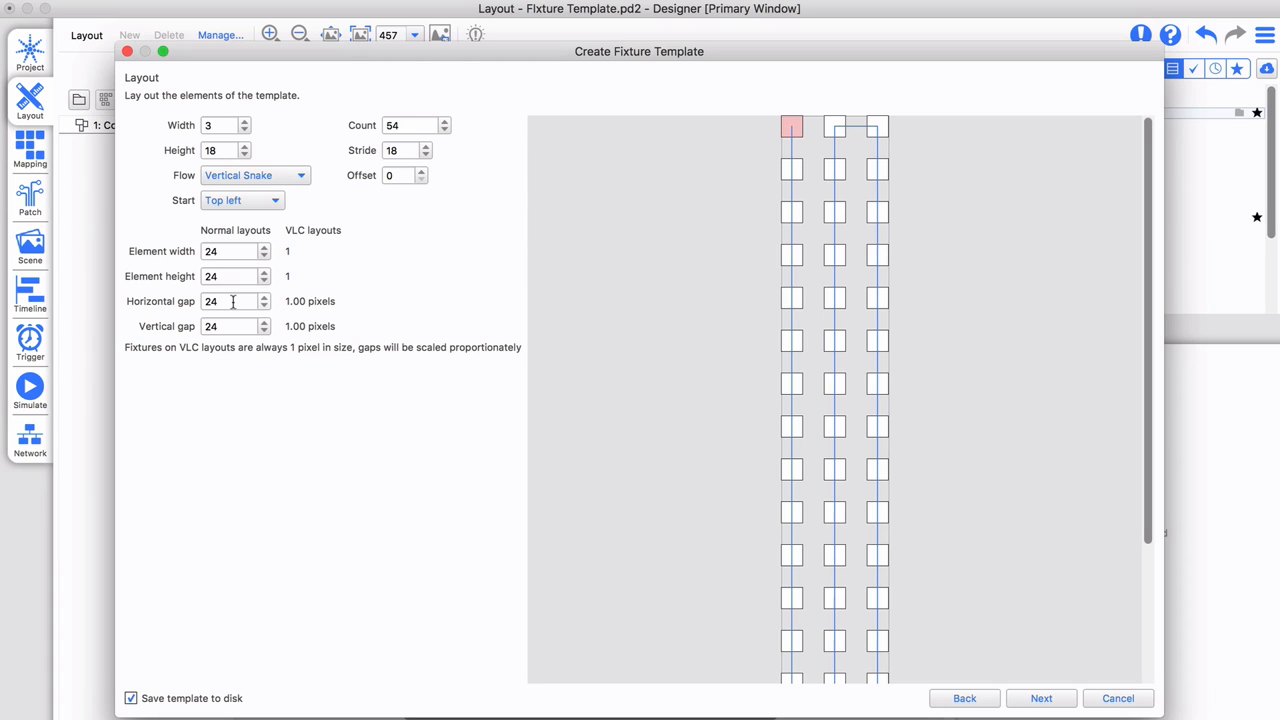
left_click(1041, 698)
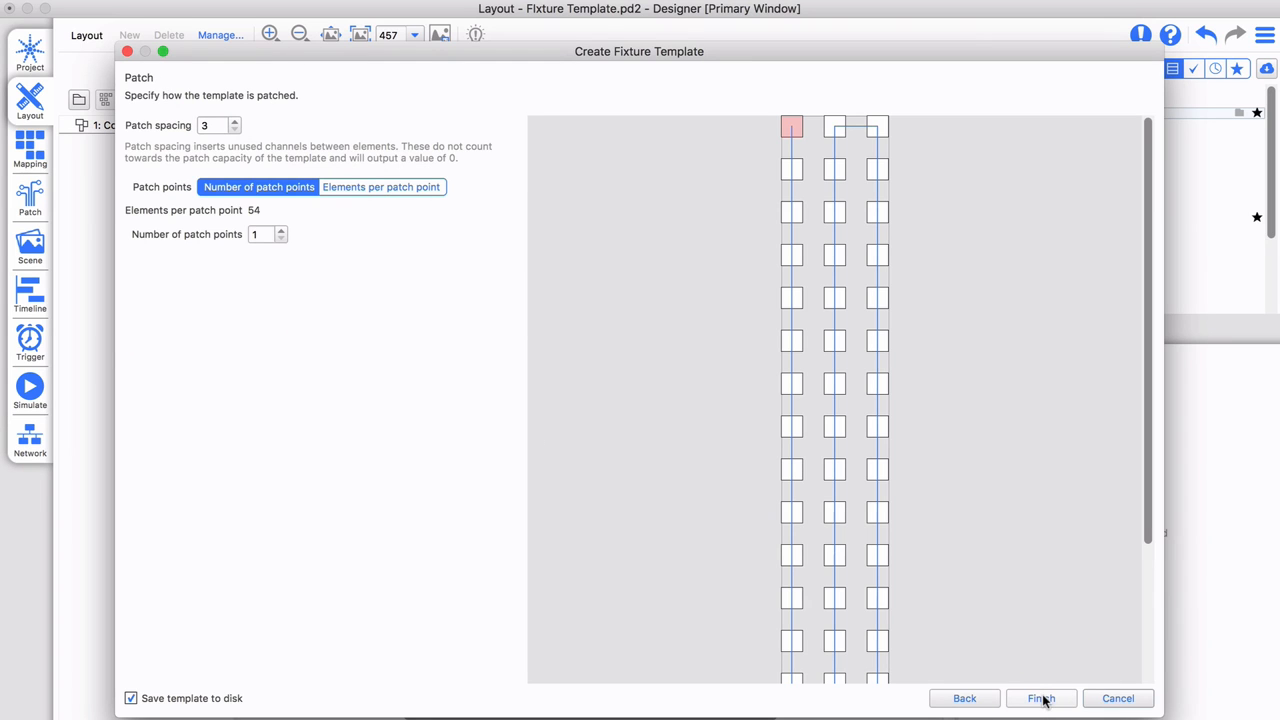
left_click(1040, 698)
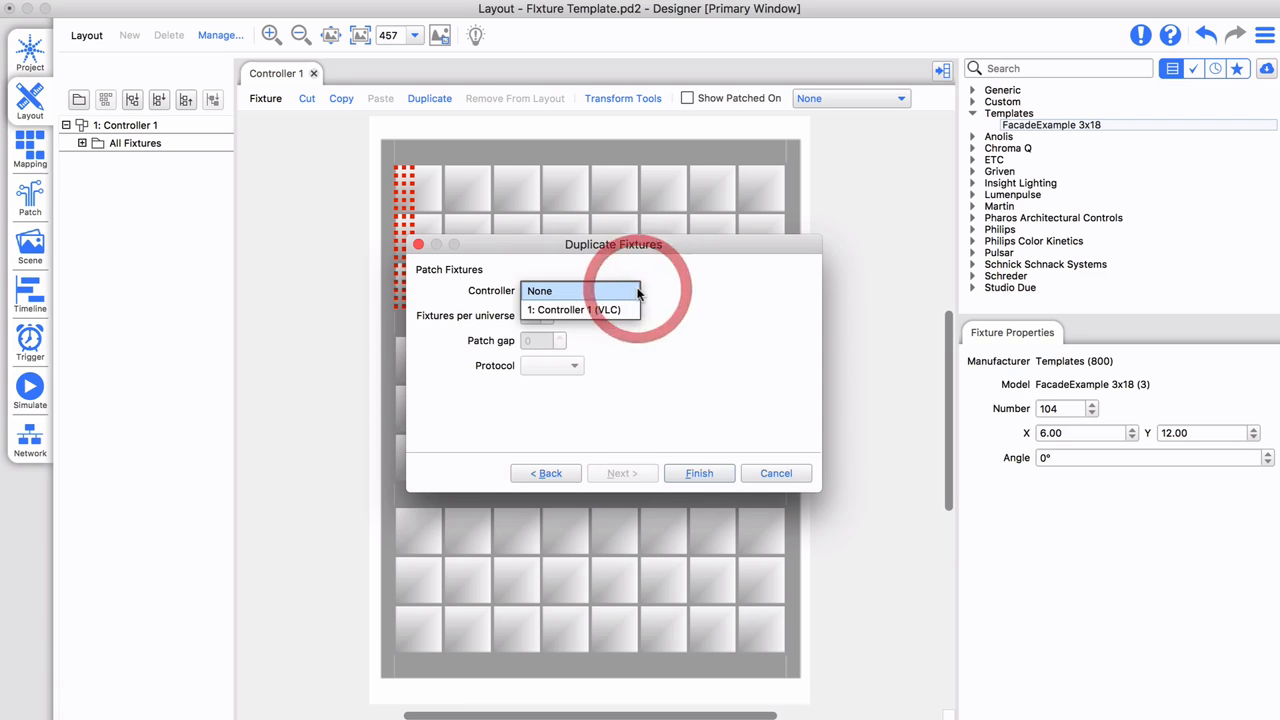
Step: Choose the controller that patches the FacadeExample copies
left_click(580, 309)
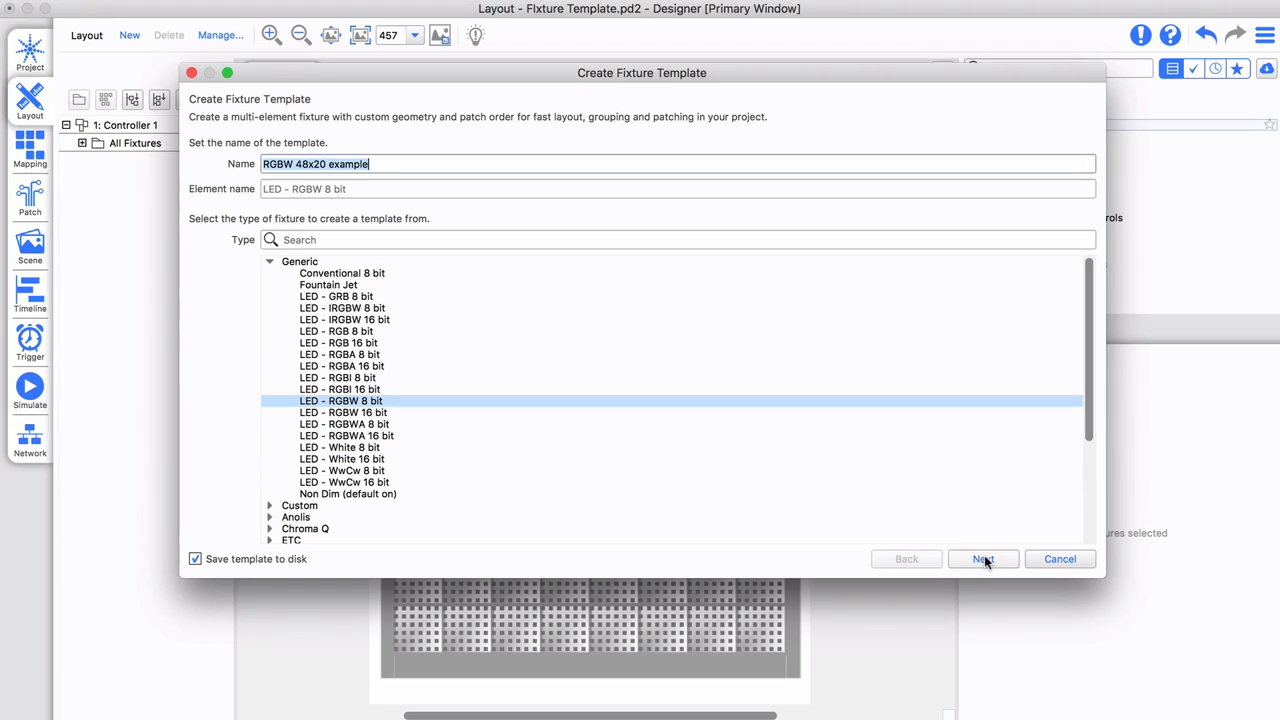
Step: Lay out the template as 48x20 elements, size 12, gaps 0, Vertical Snake from top left
left_click(982, 559)
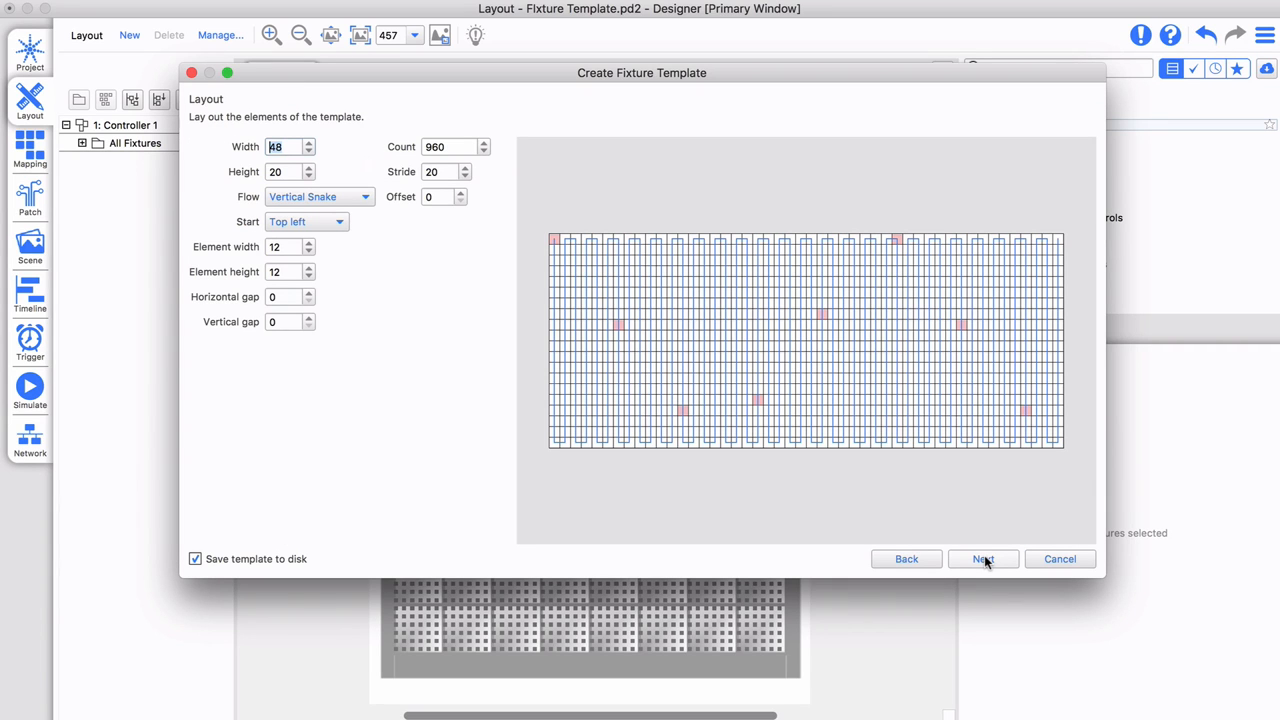
left_click(982, 558)
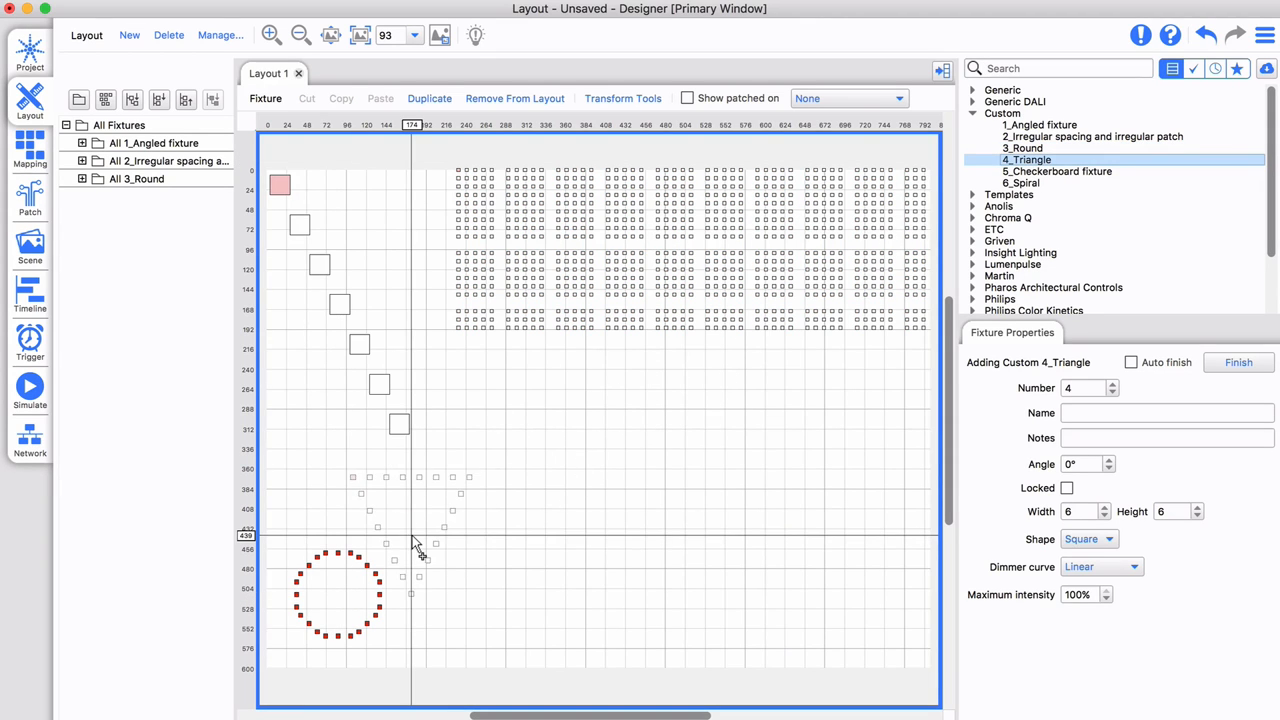
Step: Place the 5_Checkerboard custom fixture on the layout
left_click(1056, 171)
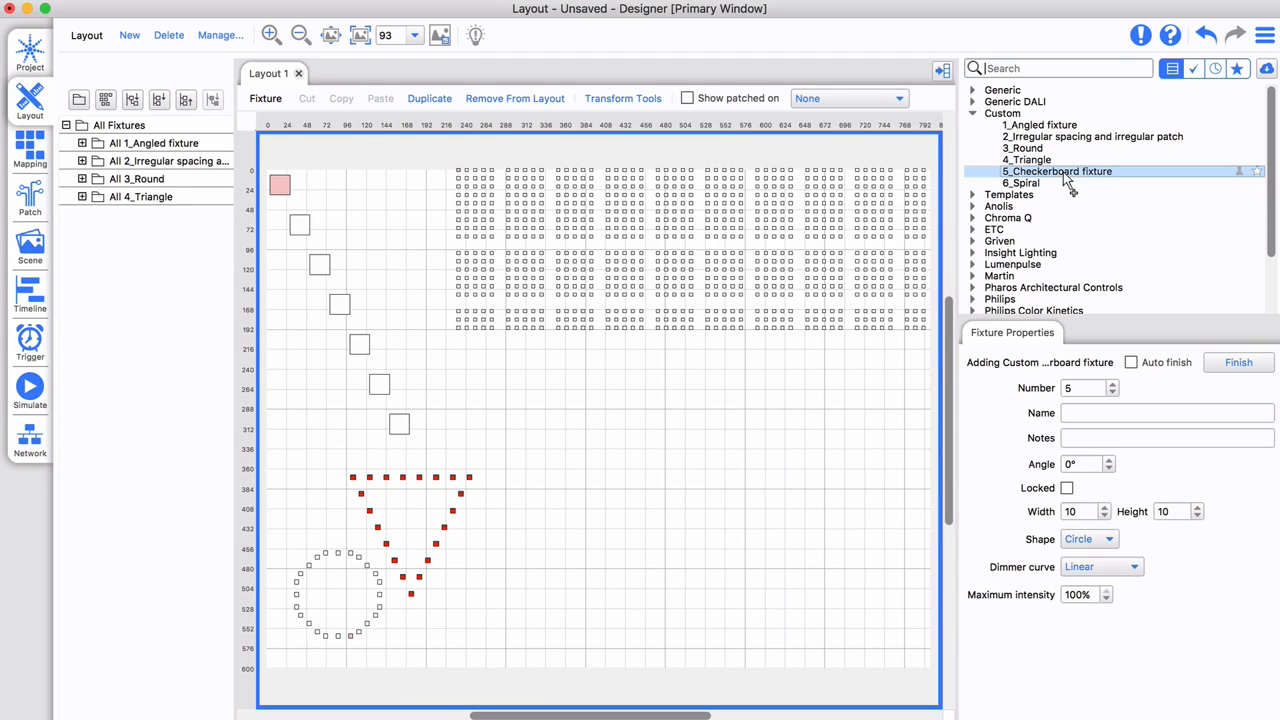
left_click(451, 400)
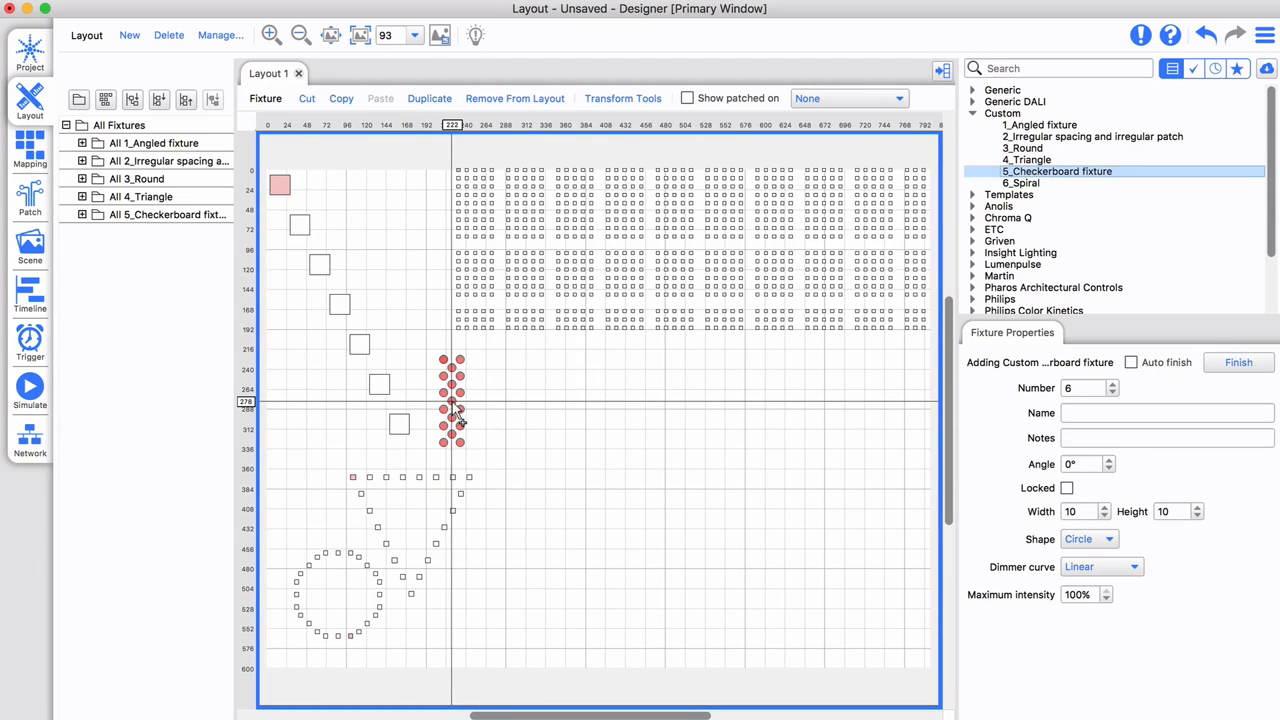
left_click(1018, 183)
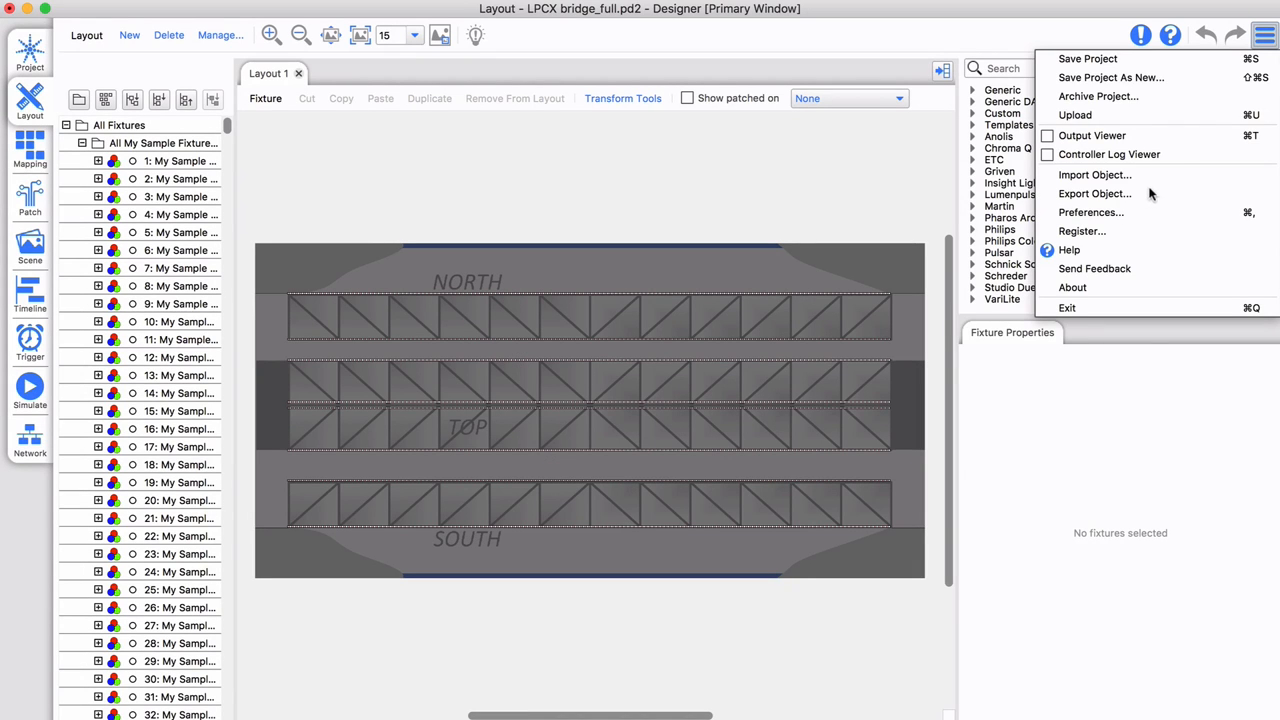
Step: Export Layout 1's fixtures with all listed properties
left_click(1094, 193)
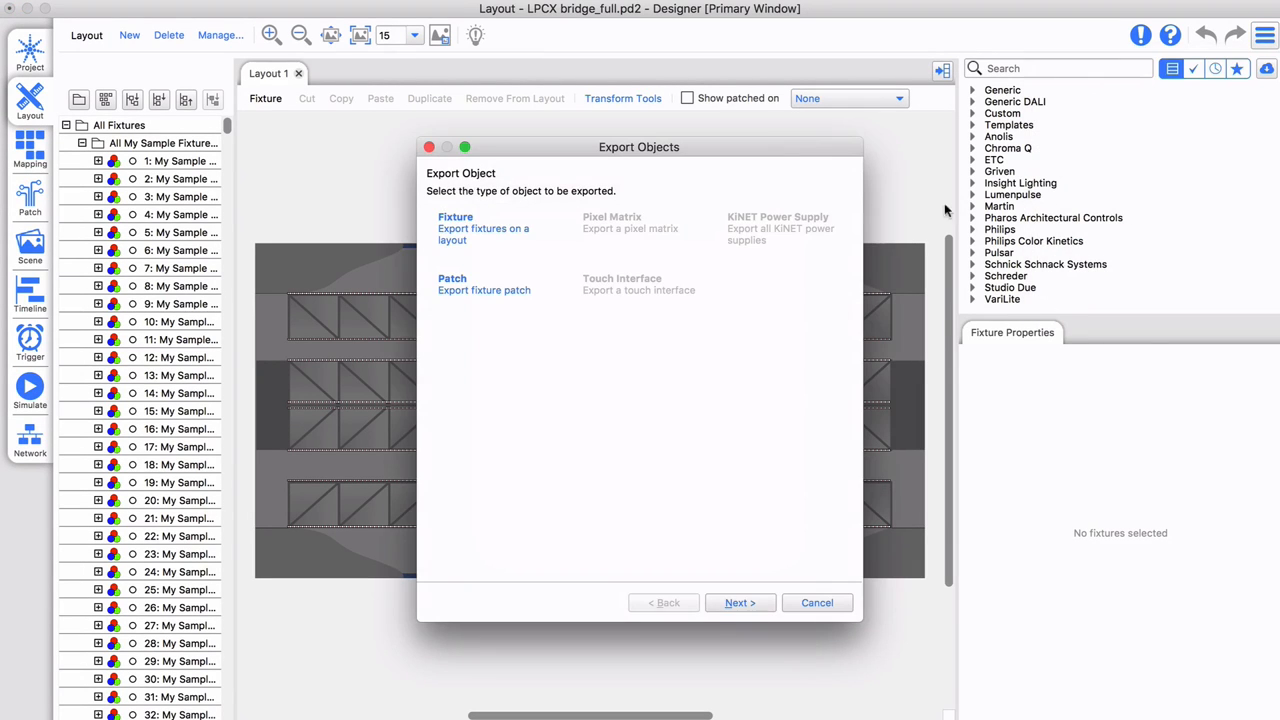
left_click(739, 602)
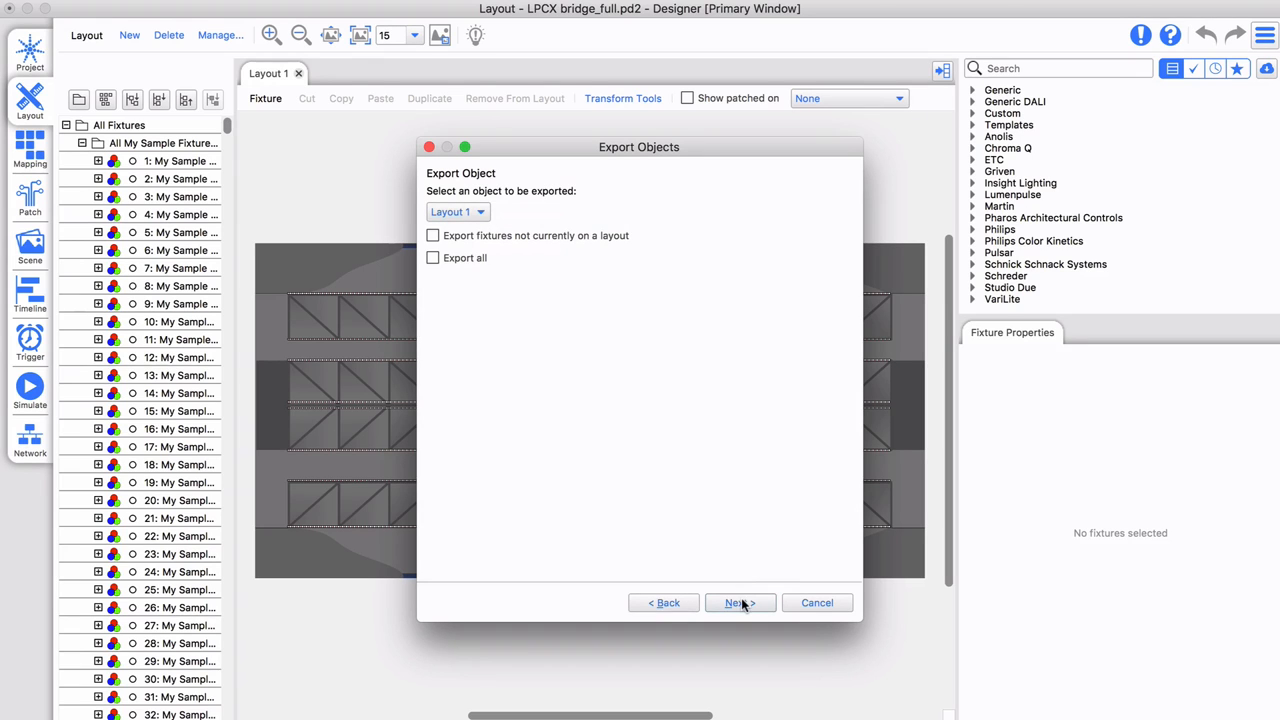
left_click(739, 602)
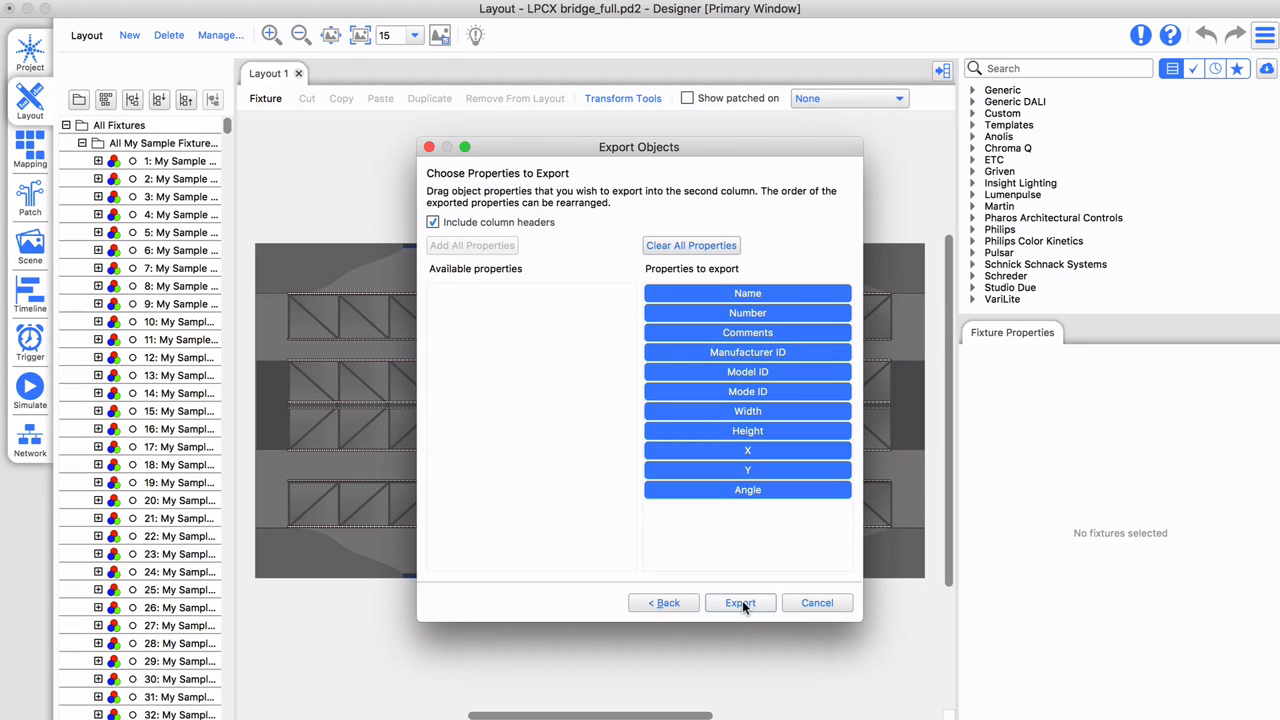
left_click(740, 602)
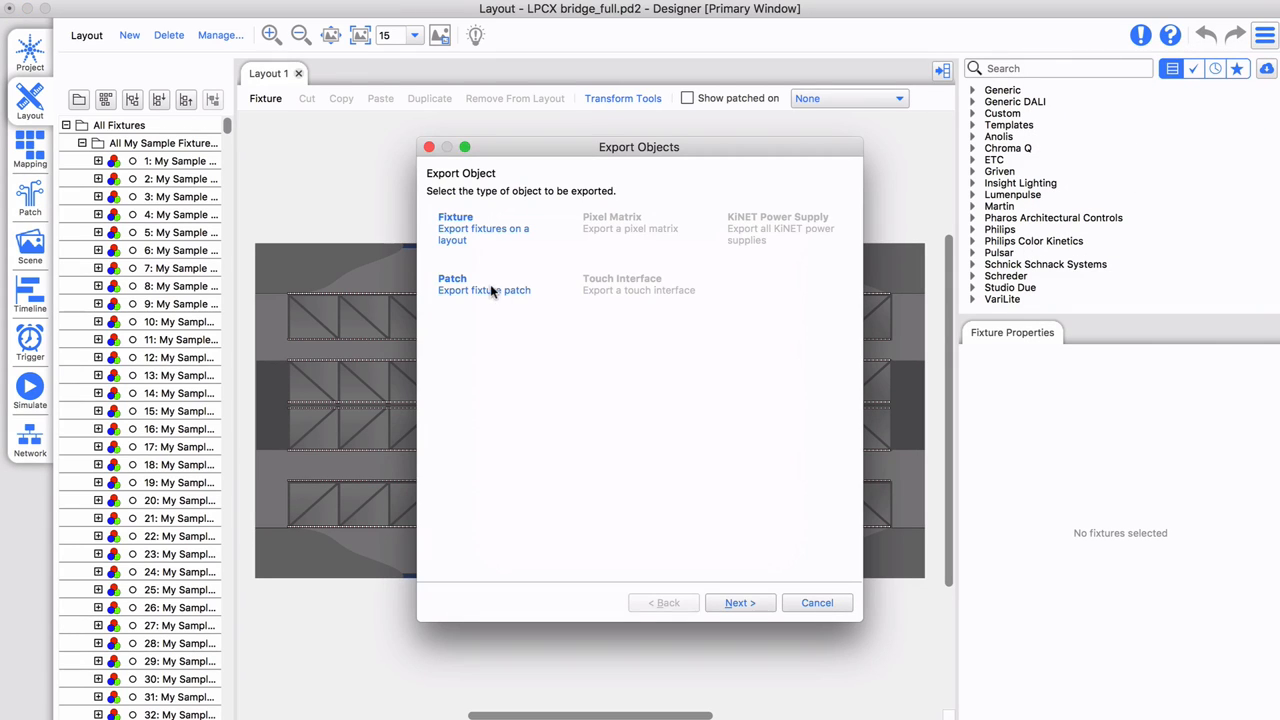
Step: Export the Art-Net fixture patch for all controllers
left_click(740, 602)
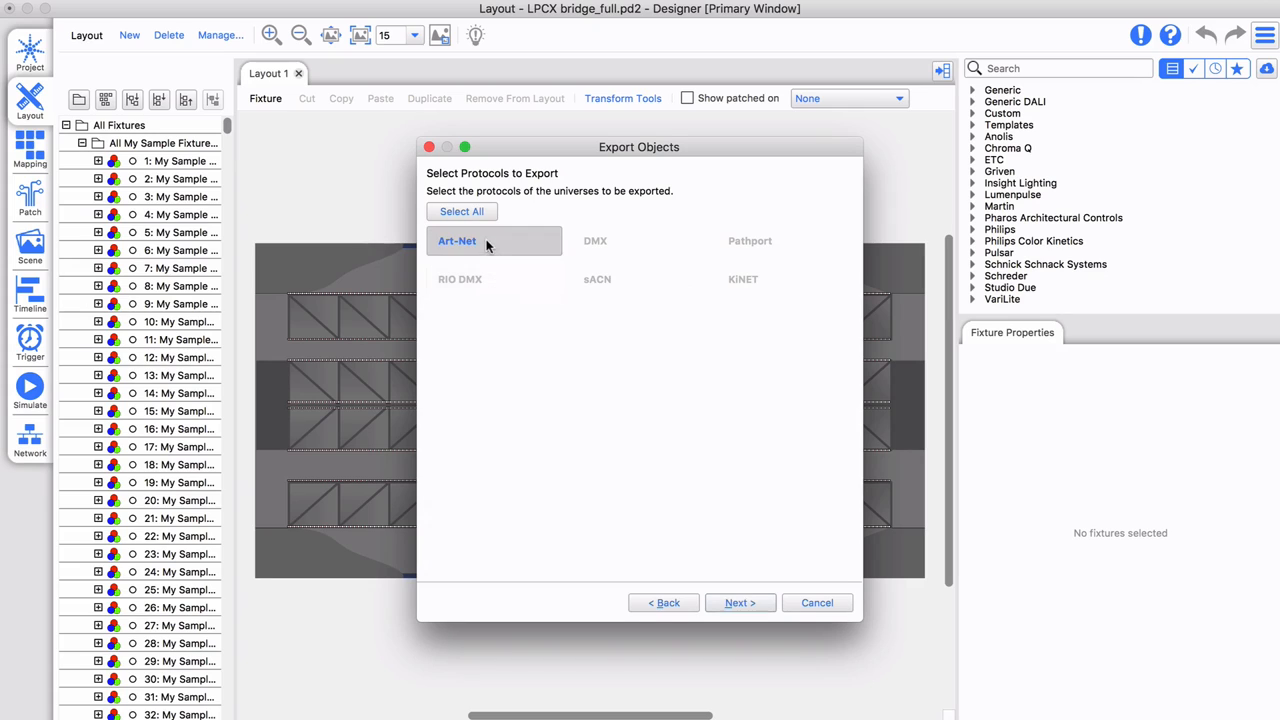
left_click(739, 602)
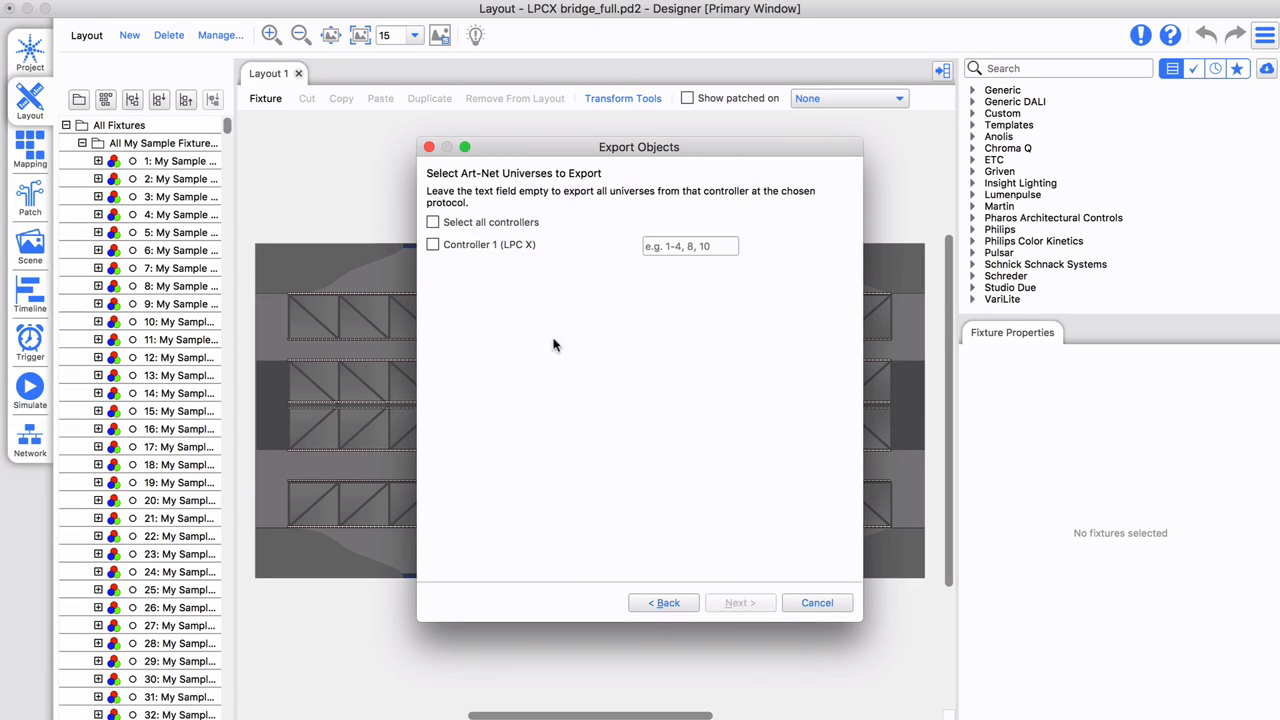
left_click(433, 222)
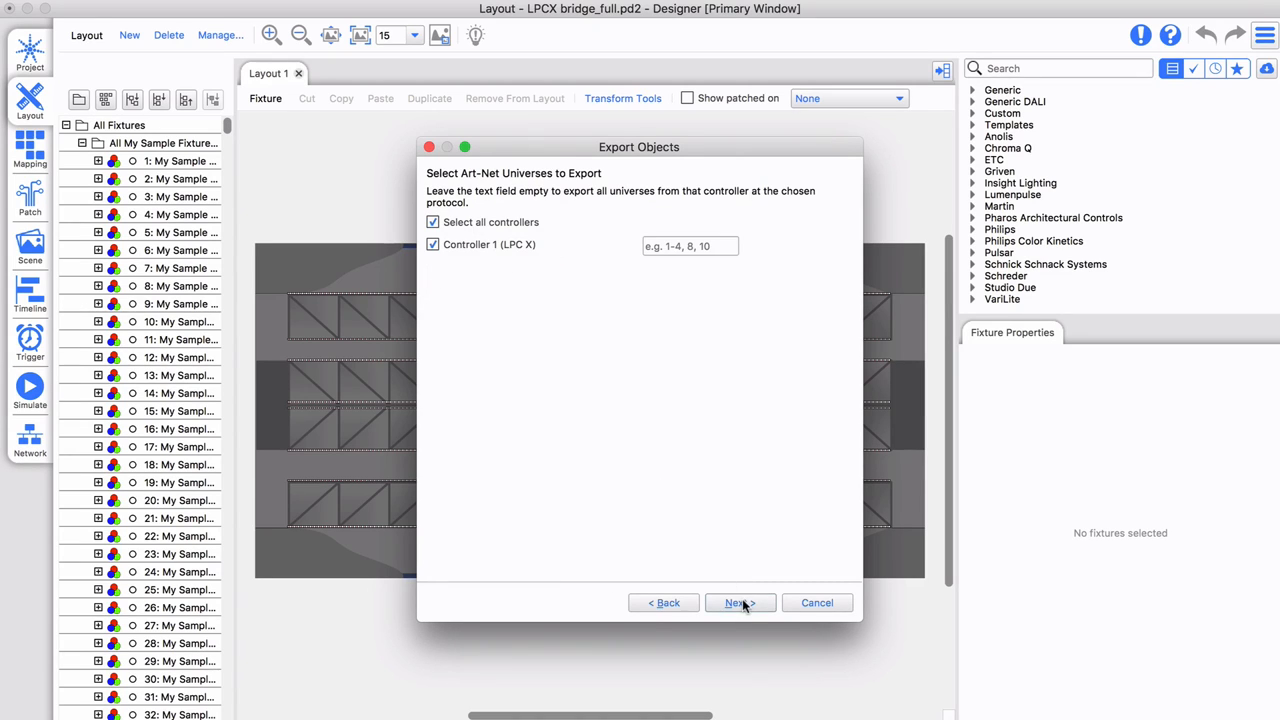
left_click(739, 602)
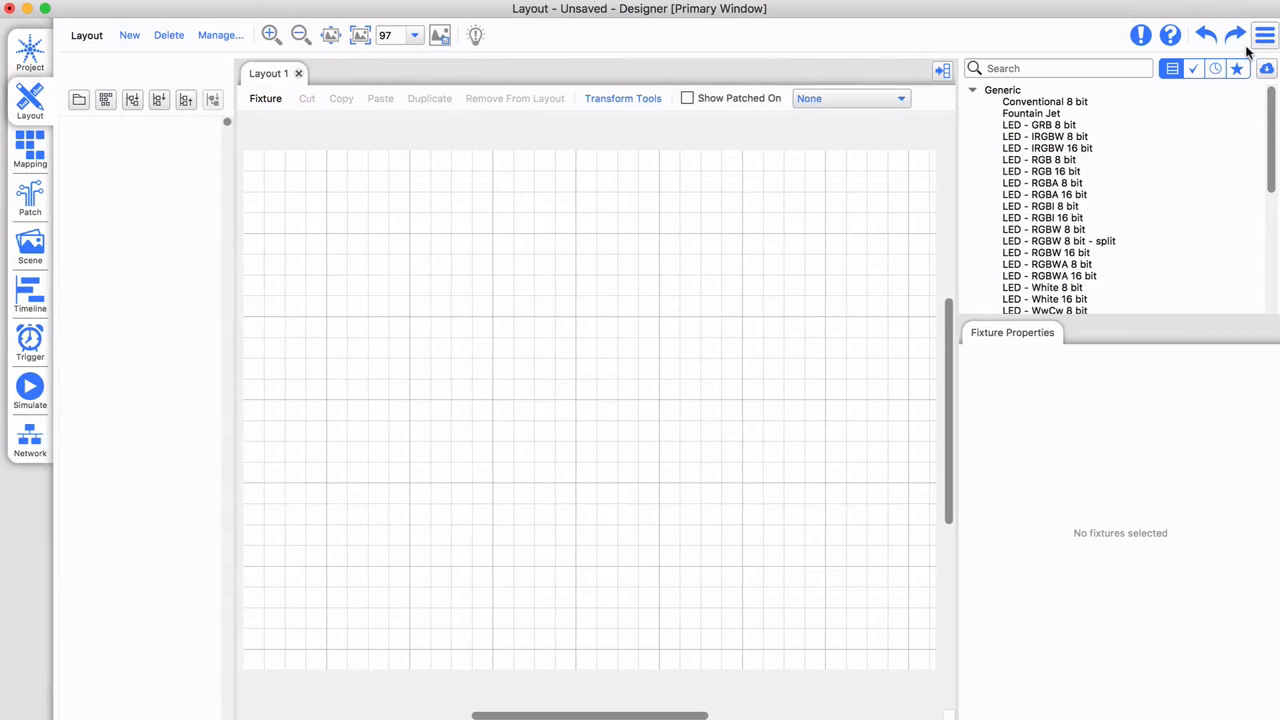
Step: Import ExampleData.csv with comma delimiter onto the existing Layout 1
left_click(1264, 35)
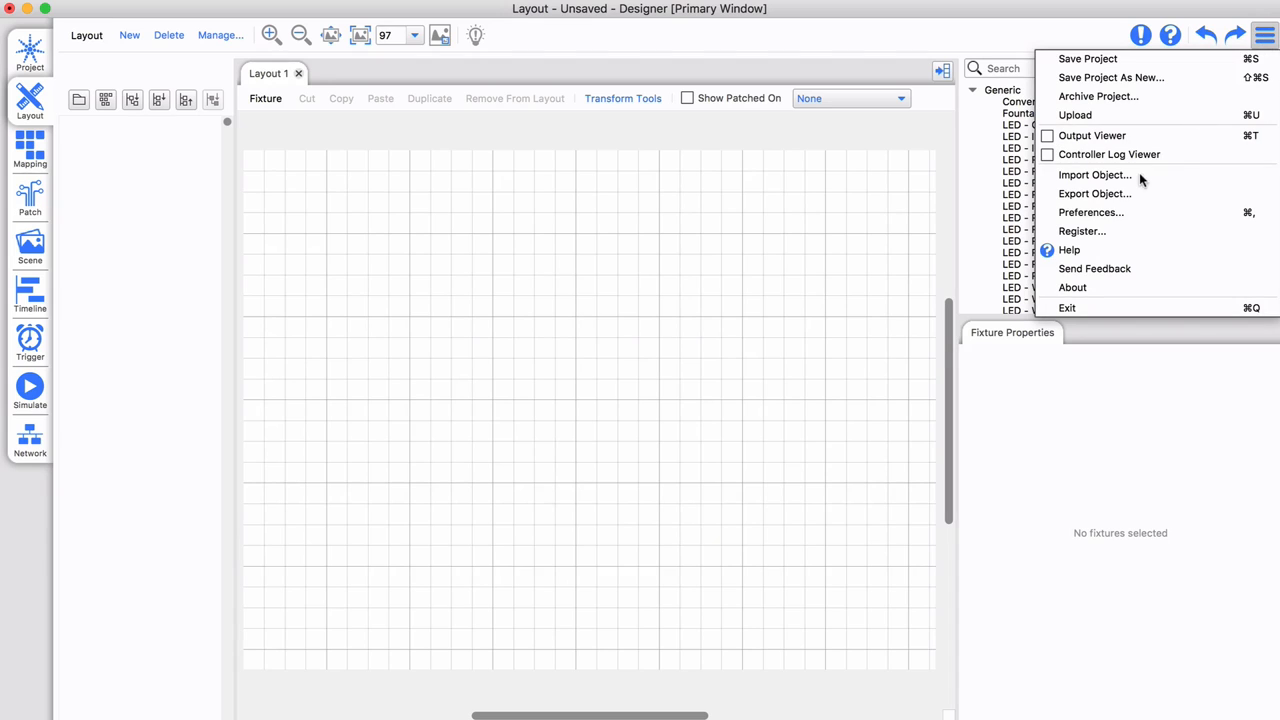
left_click(1094, 174)
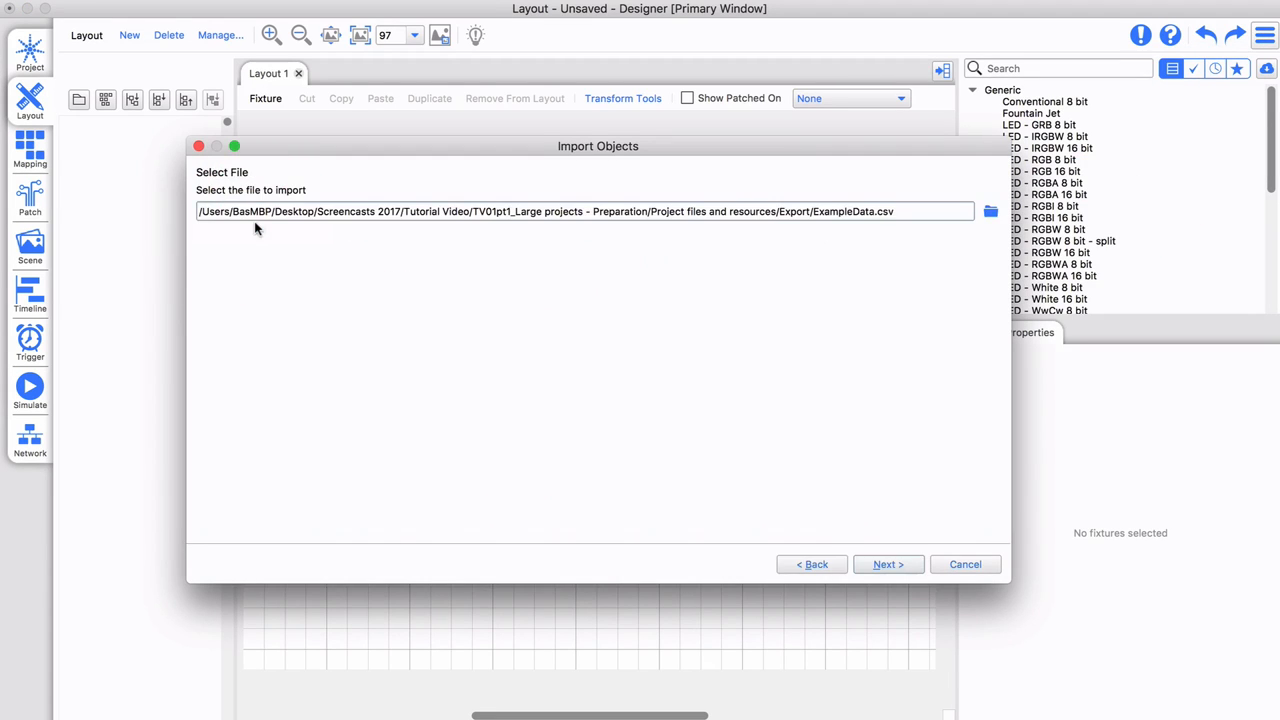
left_click(887, 564)
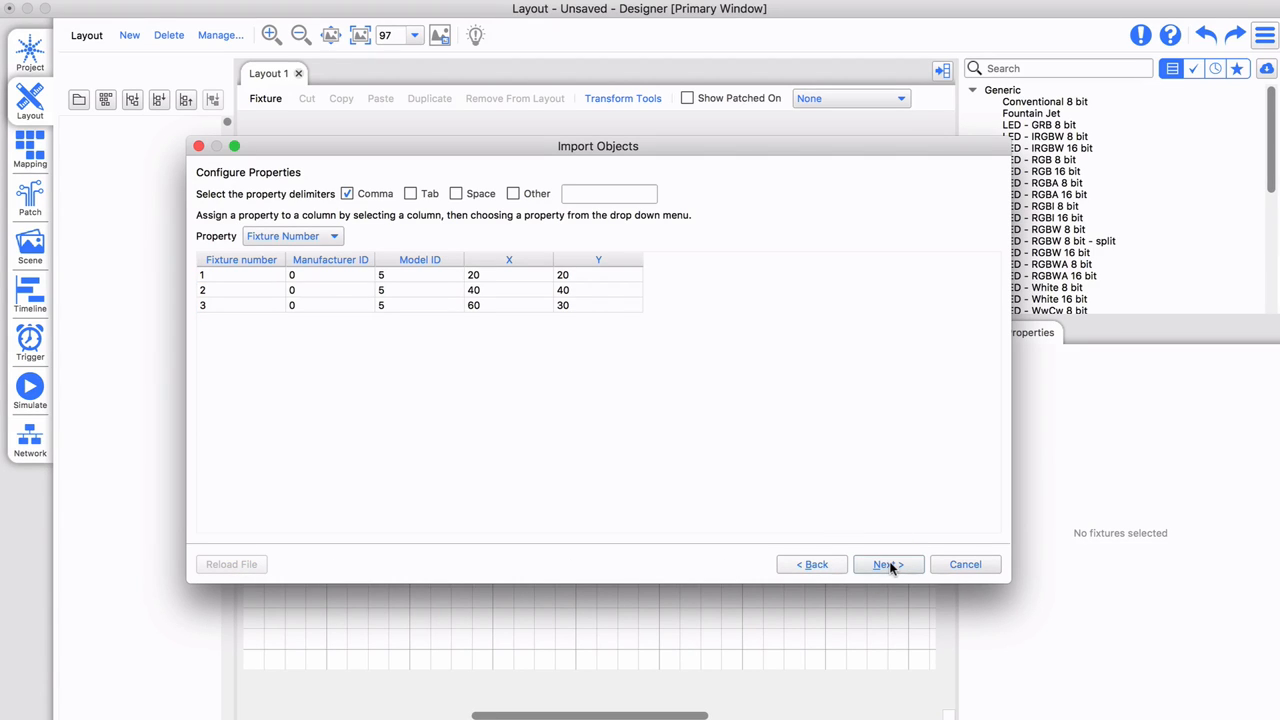
left_click(886, 564)
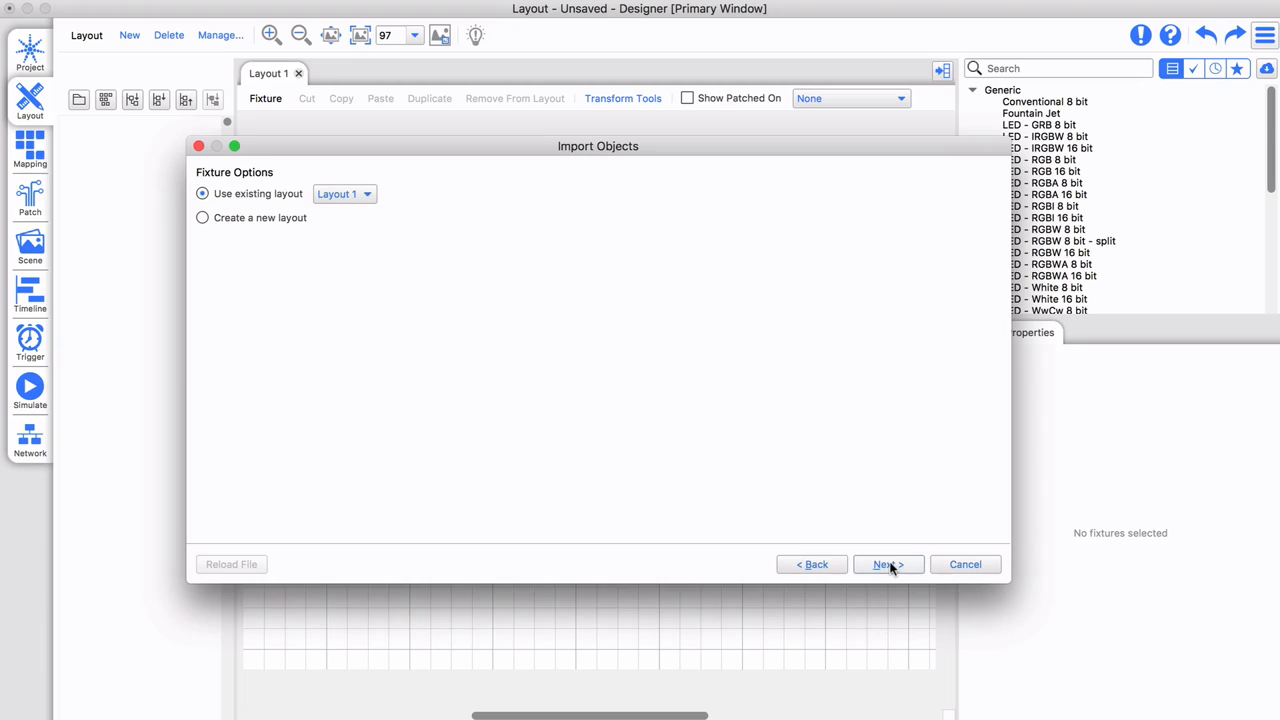
left_click(887, 564)
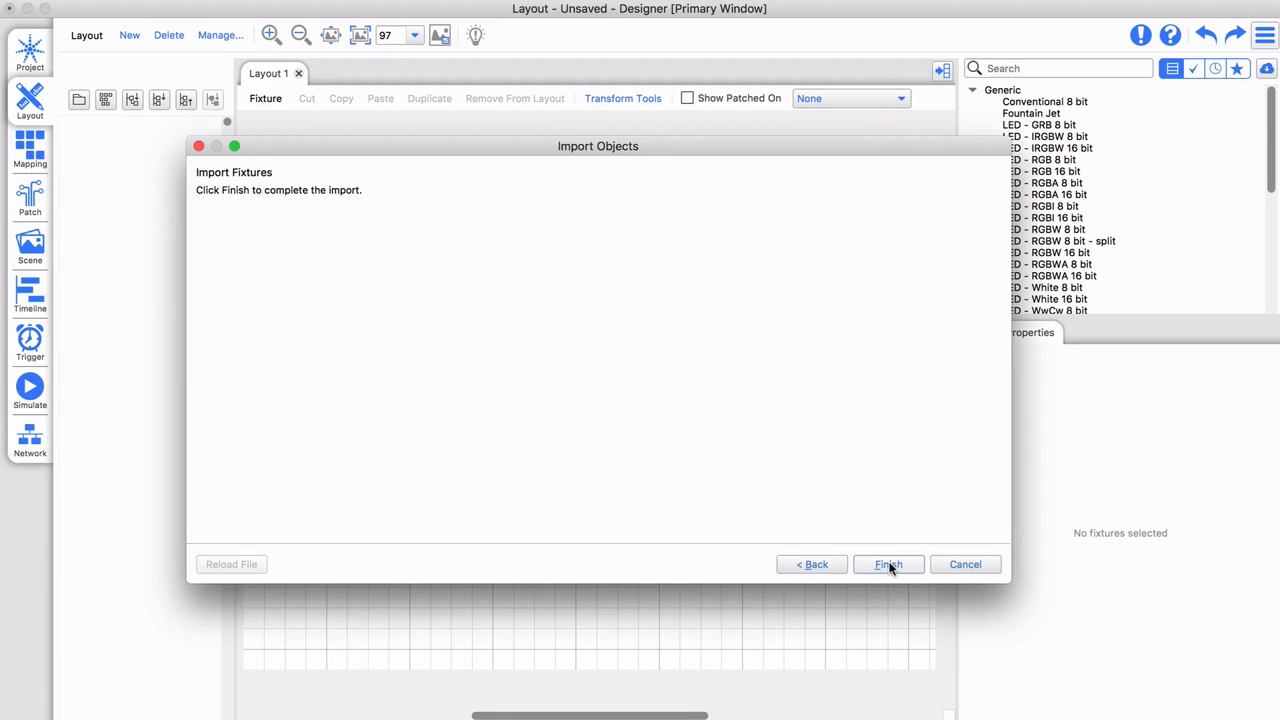
left_click(887, 564)
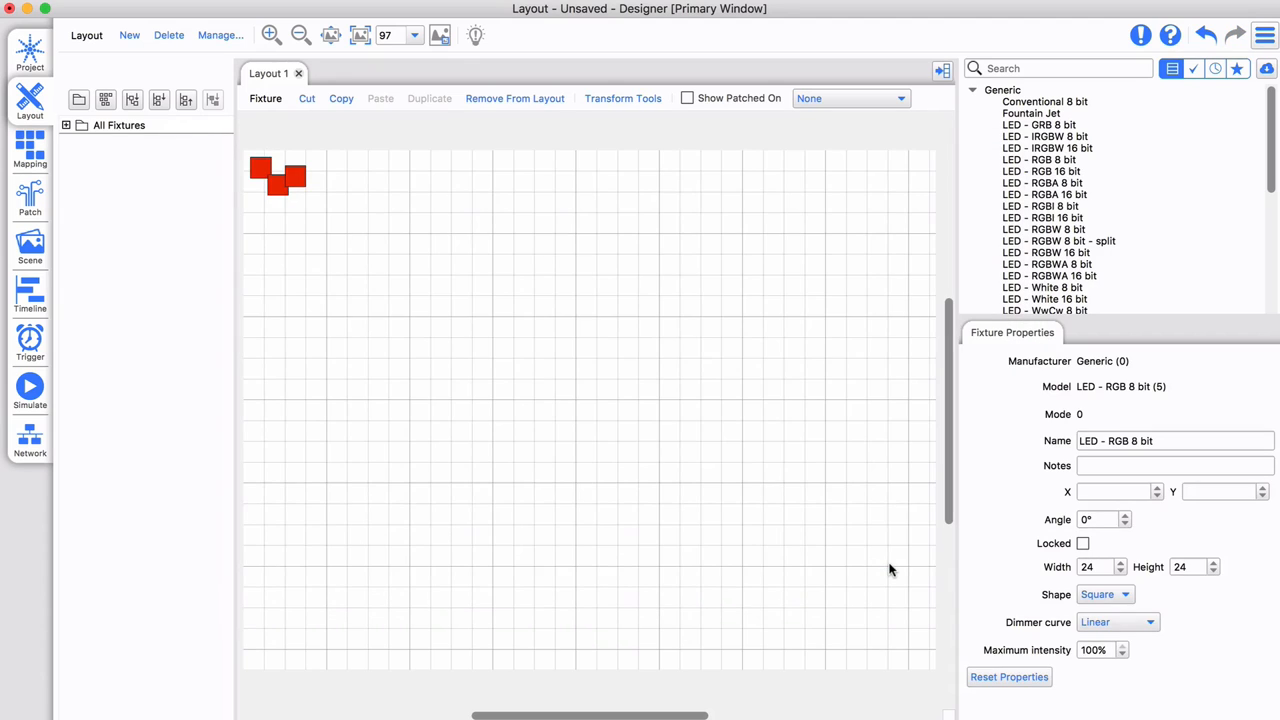
Step: Import Tree.csv onto Layout 1, then expand All Fixtures and inspect fixture 10101
left_click(1264, 35)
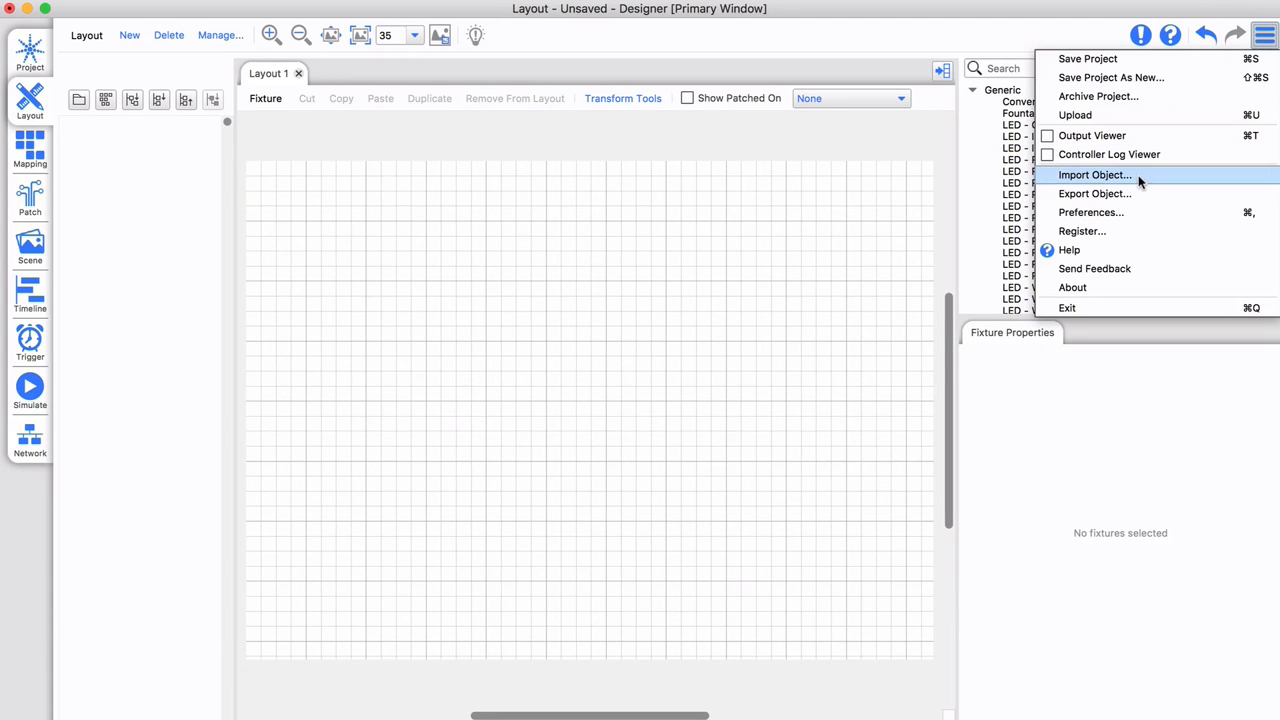
left_click(1093, 174)
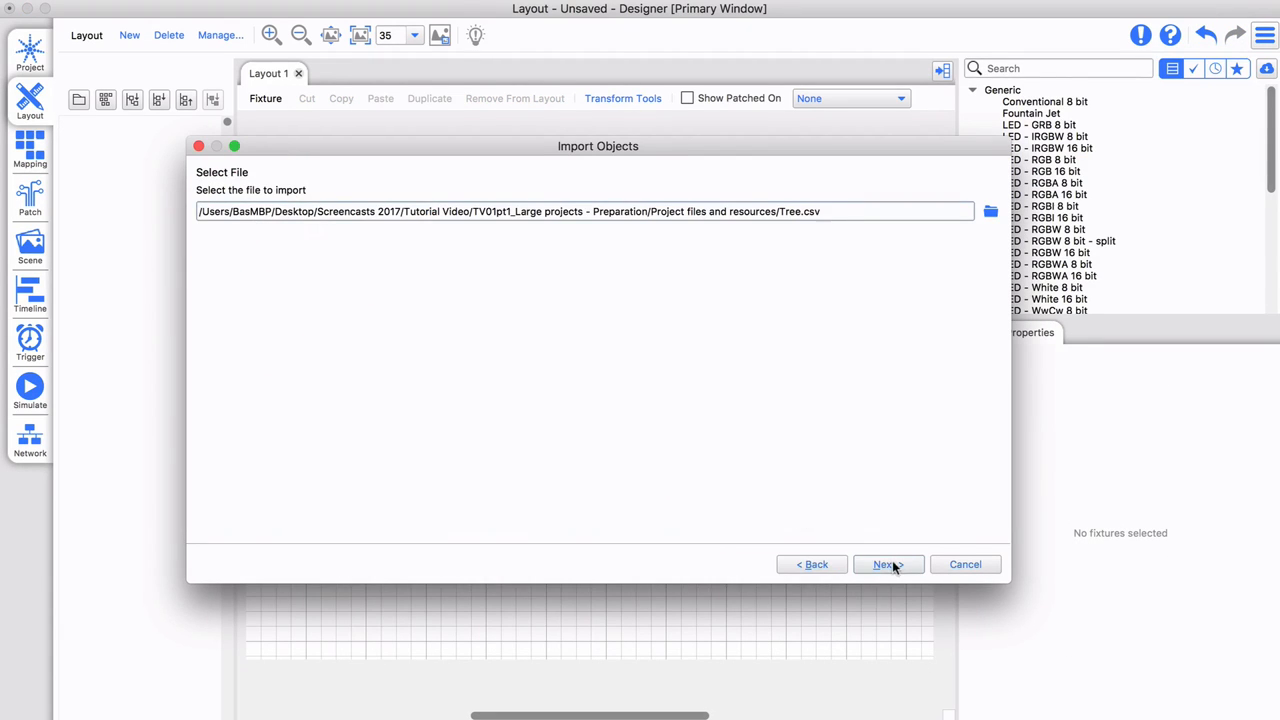
left_click(884, 564)
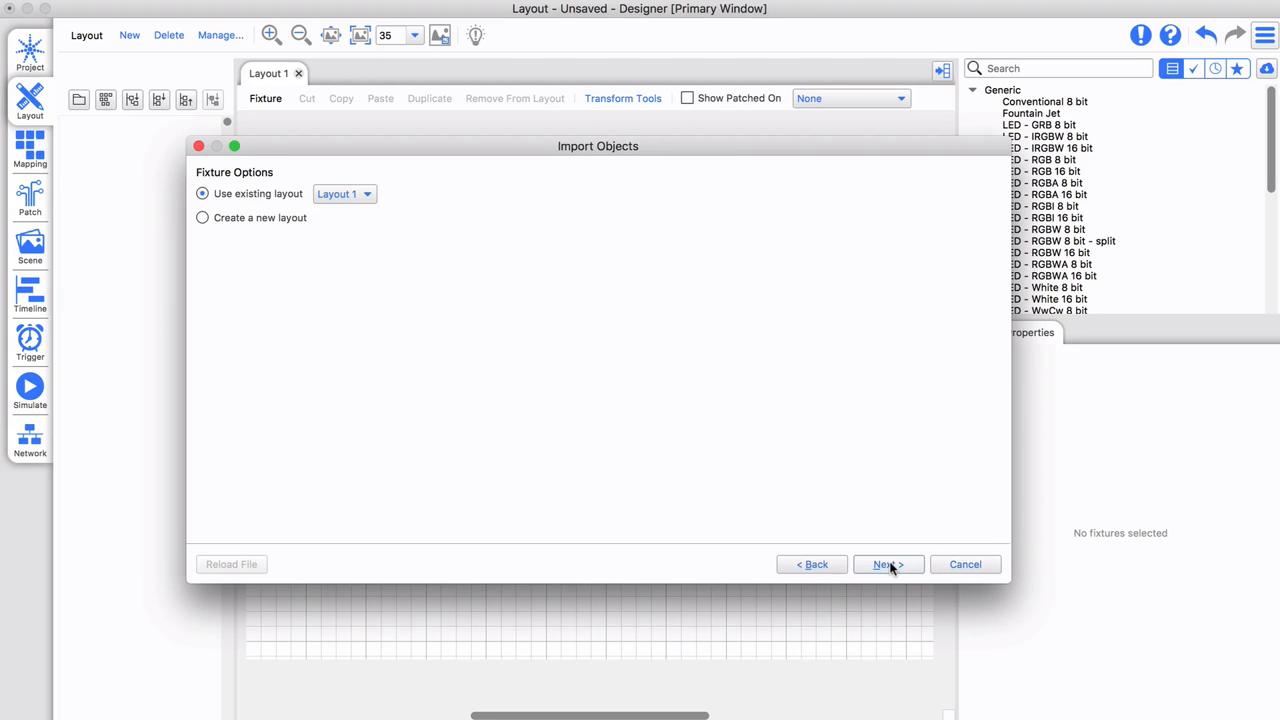
left_click(884, 564)
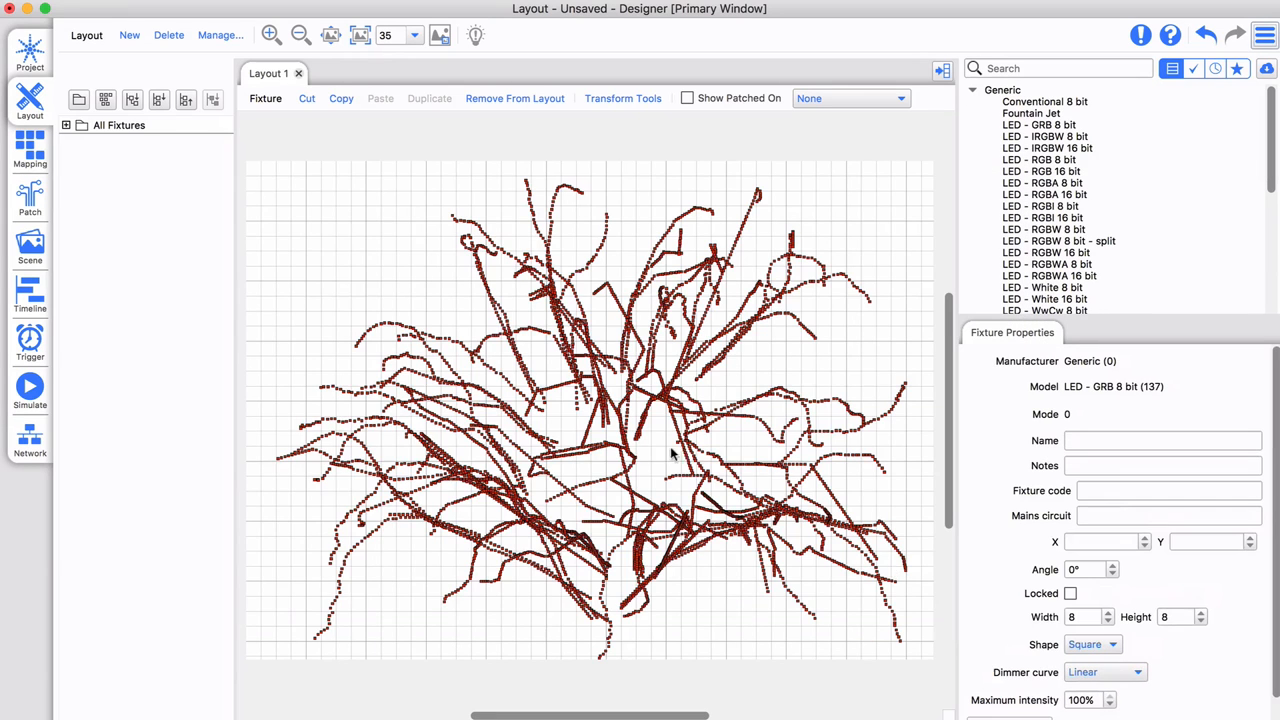
left_click(83, 143)
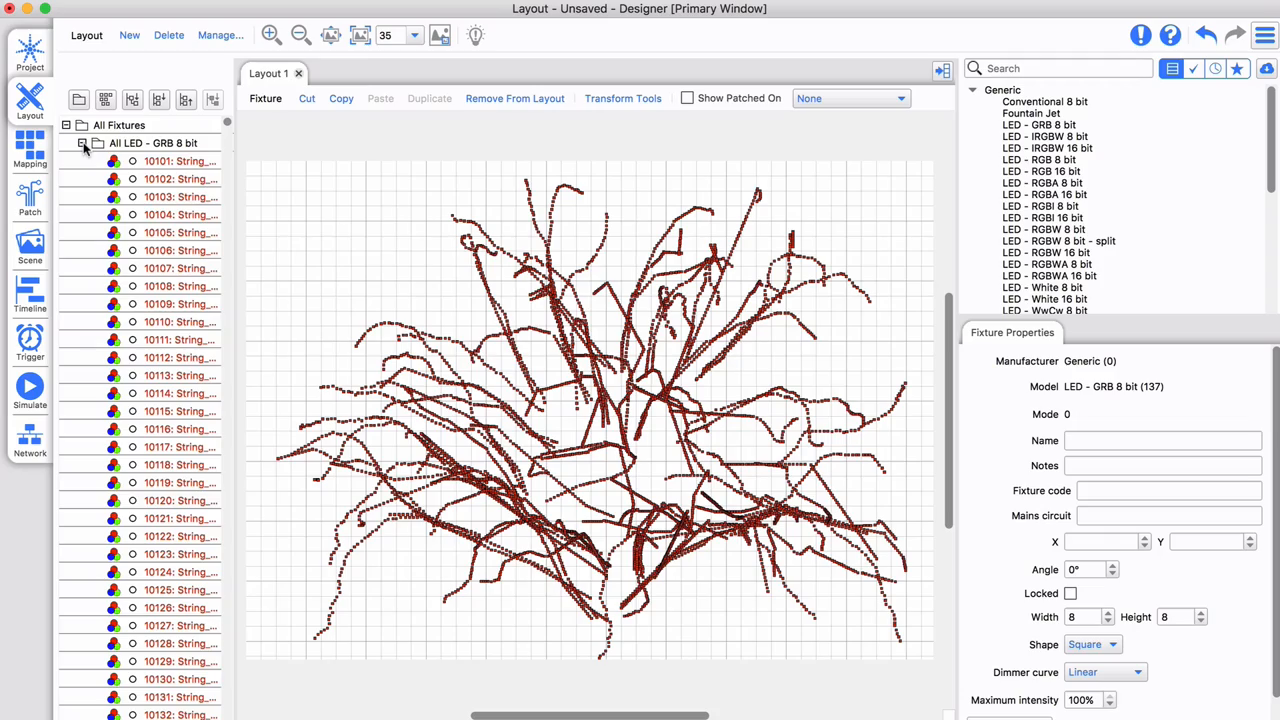
left_click(180, 161)
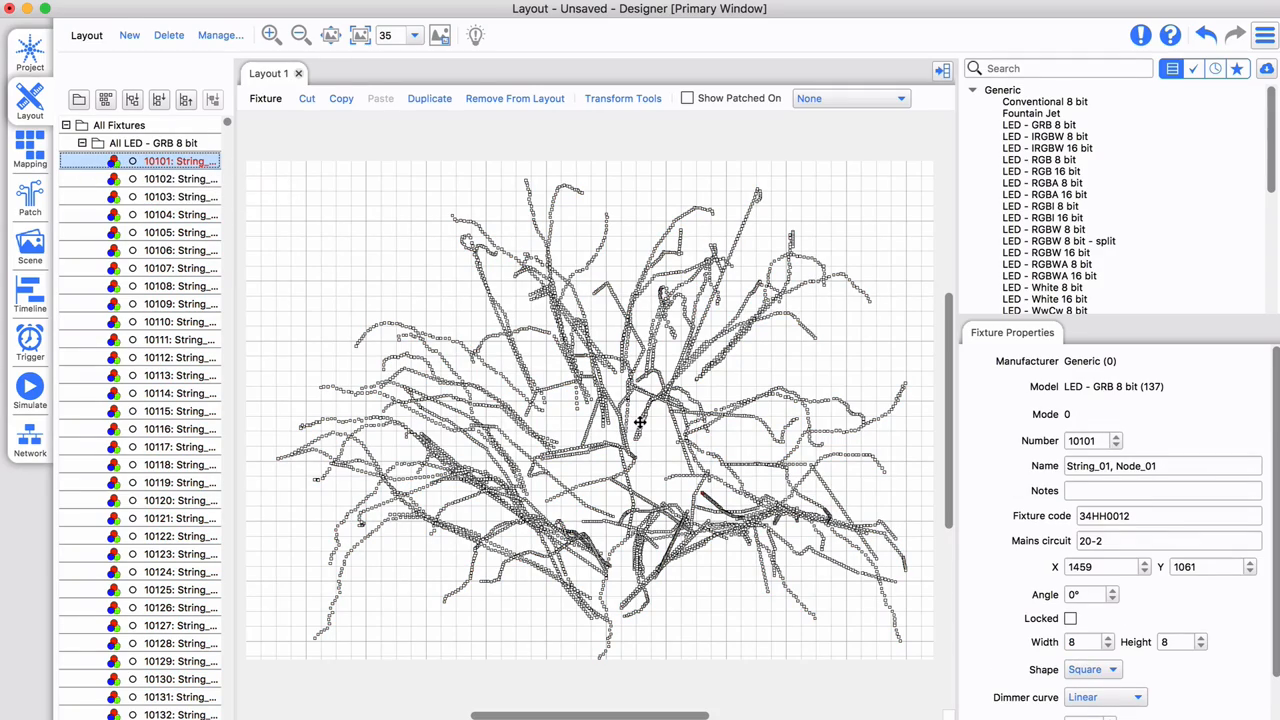